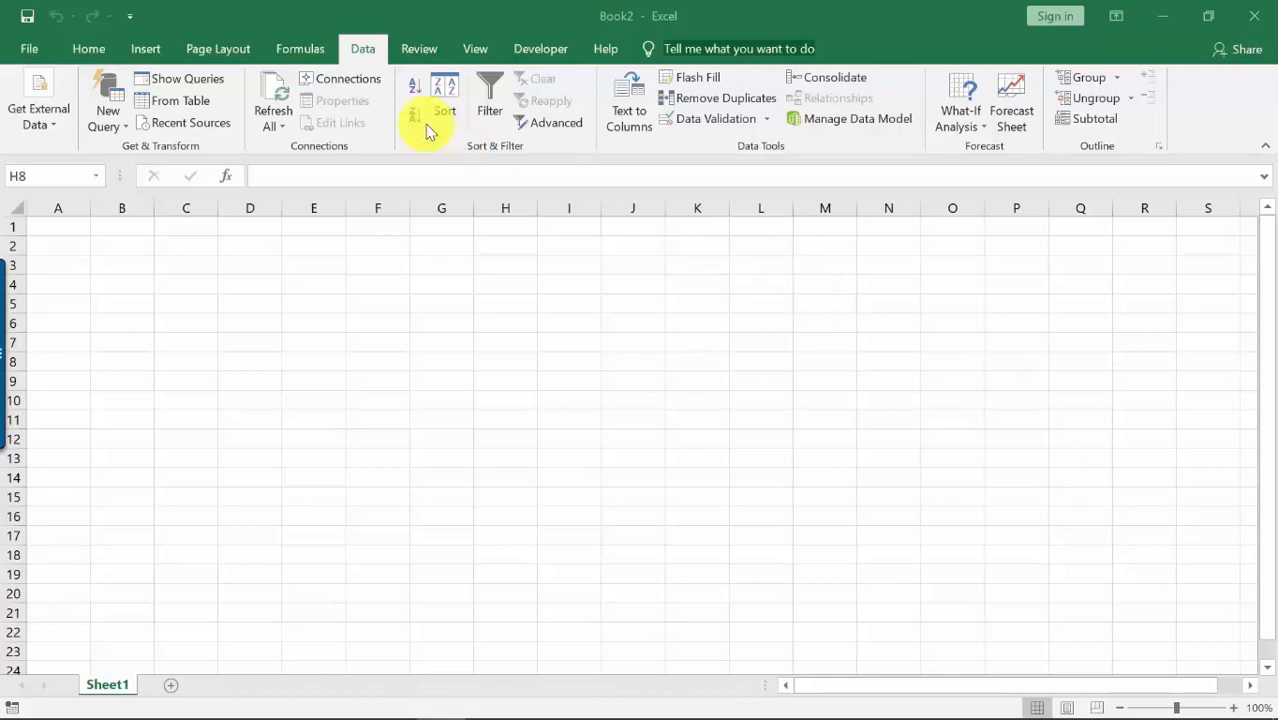
Create blank query Query1 via New Query > From Other Sources > Blank Query.
{"action": "left_click", "coordinate": [107, 100]}
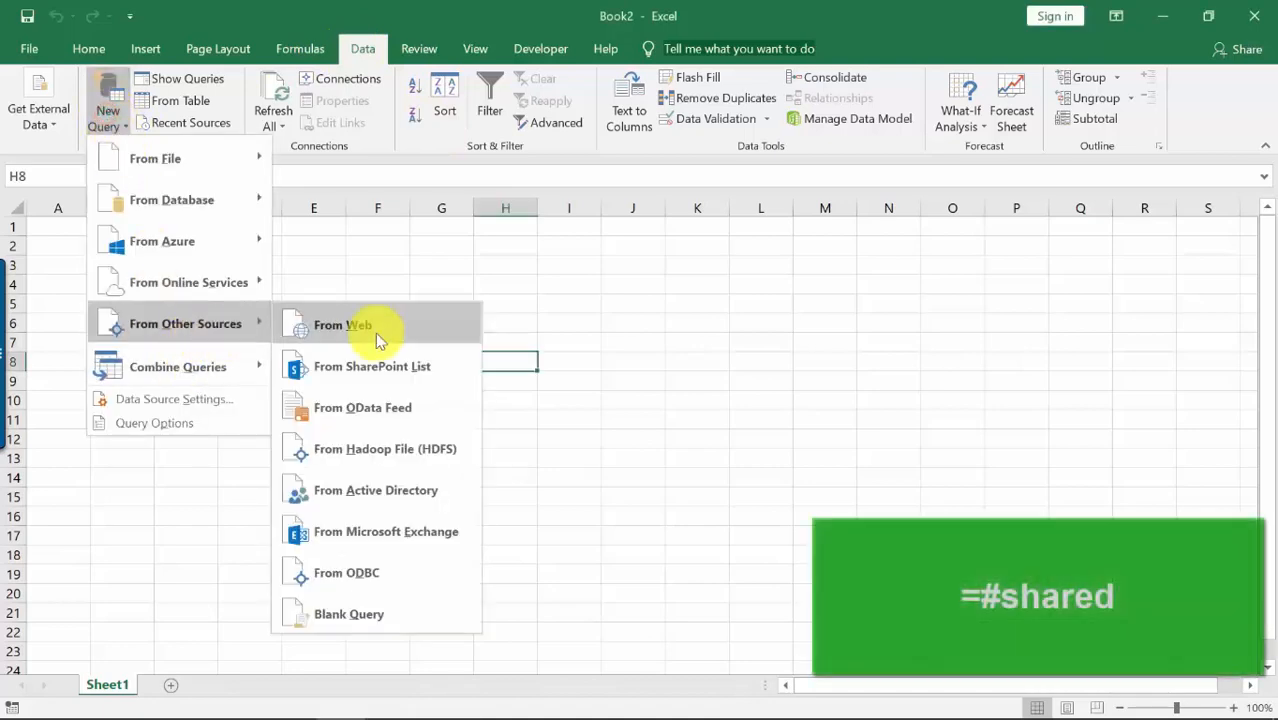
{"action": "left_click", "coordinate": [341, 325]}
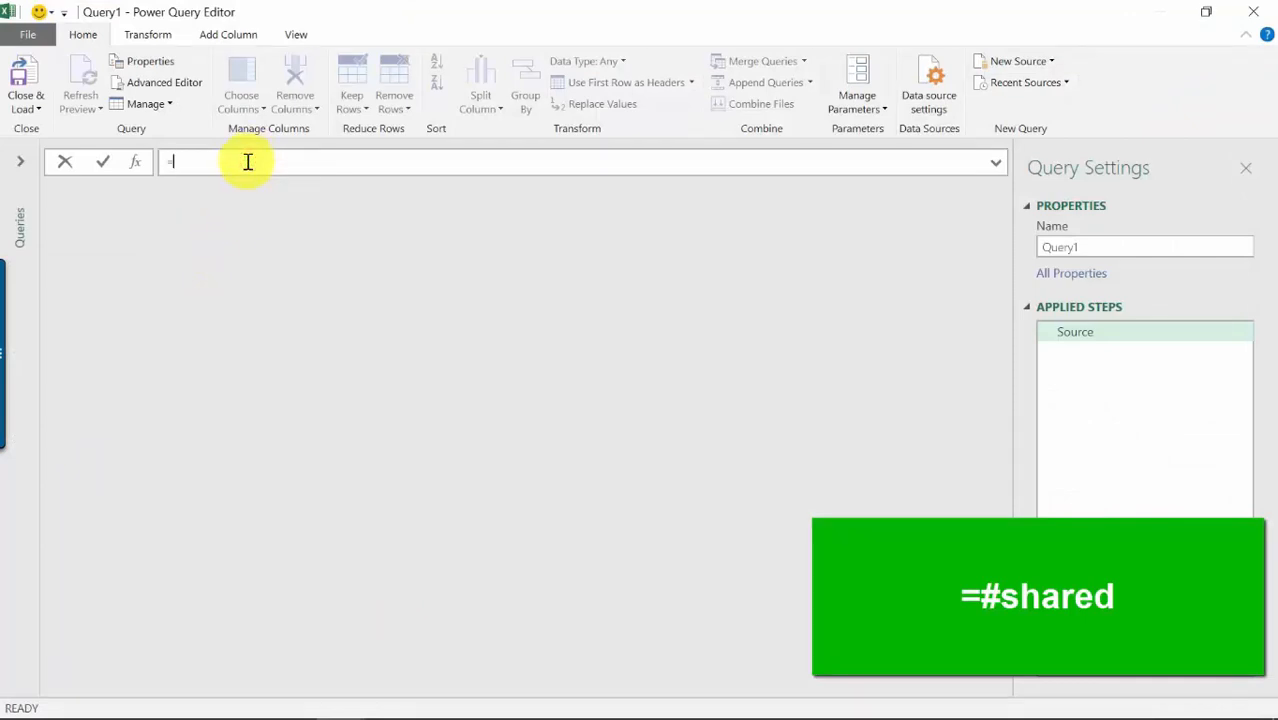
Set Query1's formula to =#shared and scroll through the returned function list.
{"action": "type", "text": "#s"}
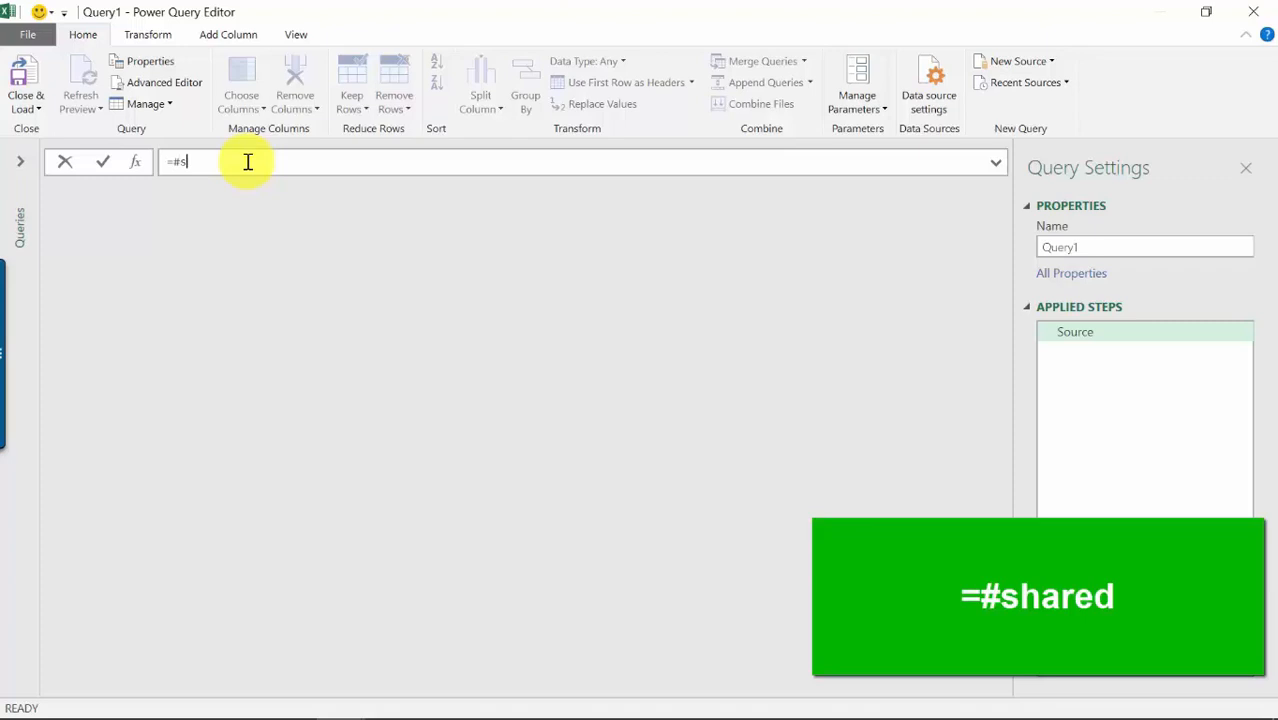
{"action": "type", "text": "hared"}
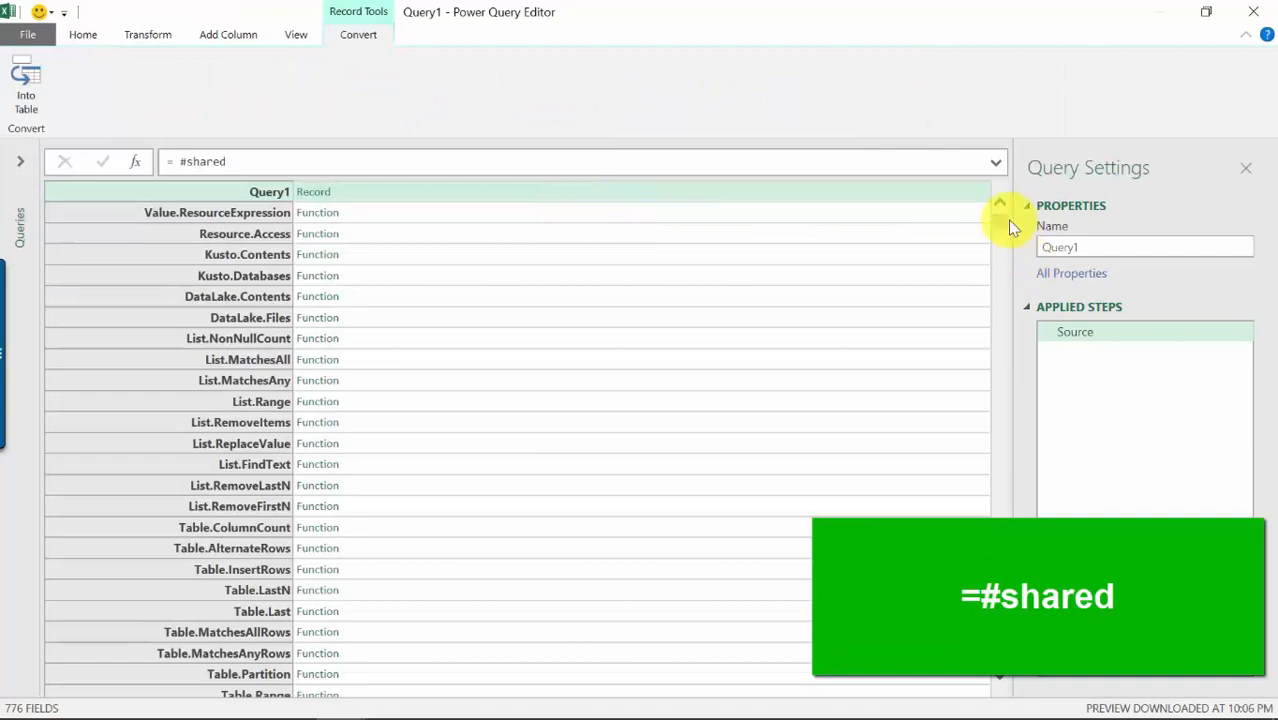
{"action": "mouse_move", "coordinate": [1012, 230]}
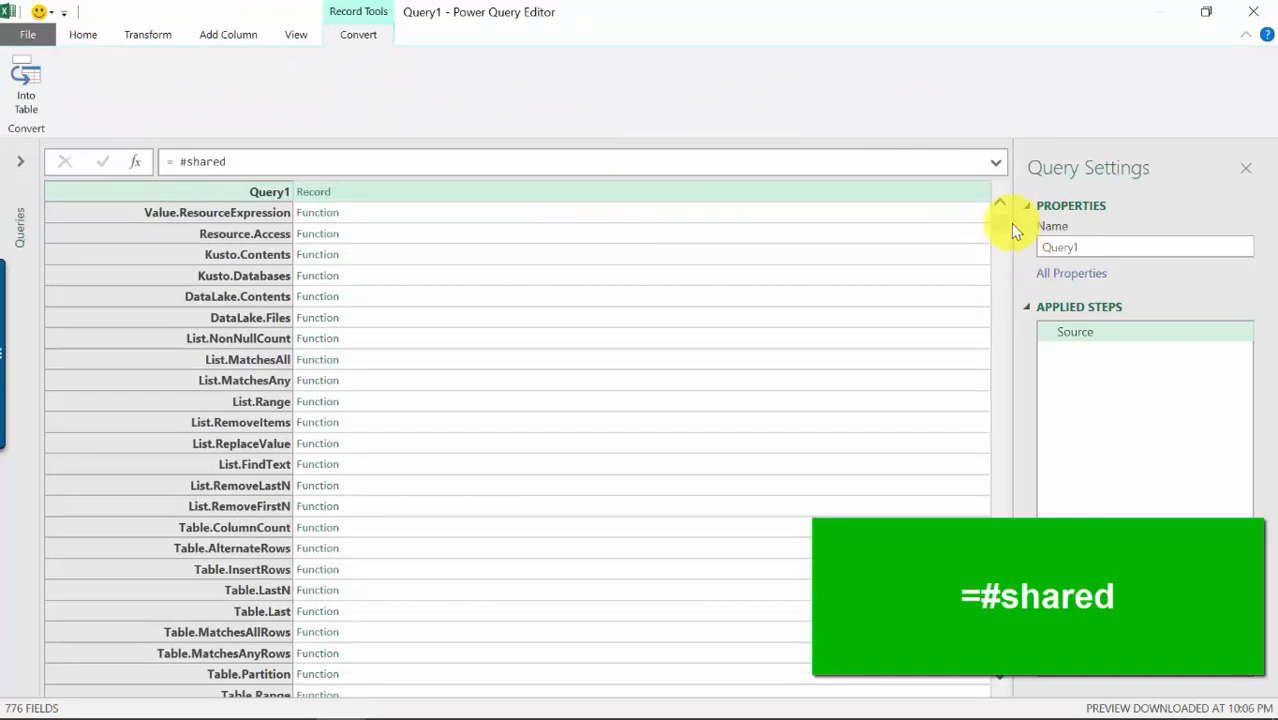
{"action": "scroll", "scroll_direction": "down", "scroll_amount": 3}
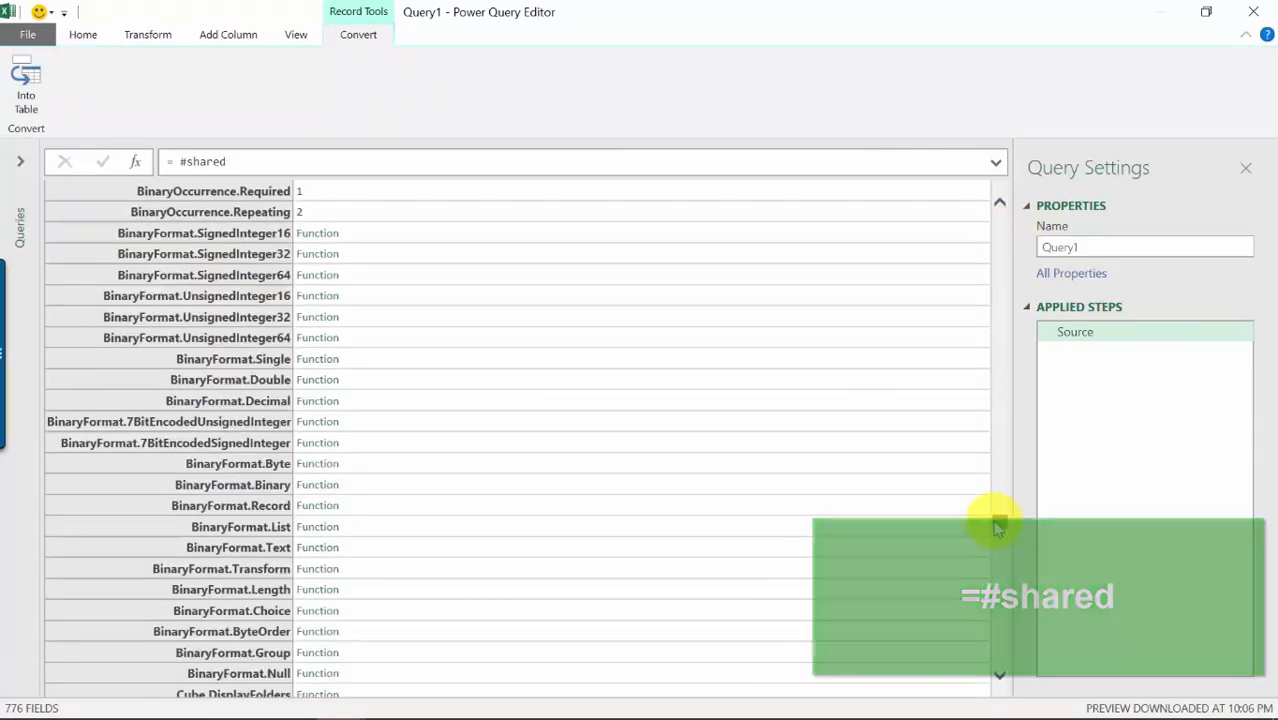
{"action": "scroll", "scroll_direction": "down", "scroll_amount": 3}
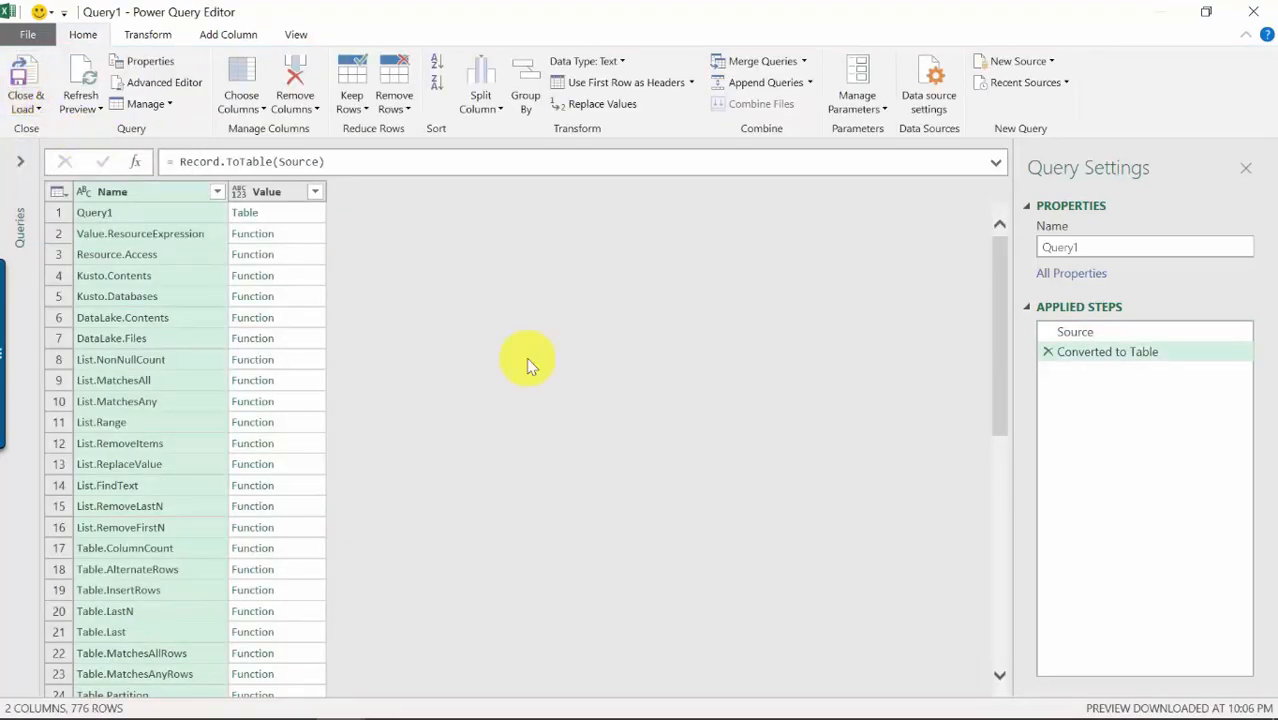
{"action": "mouse_move", "coordinate": [420, 305]}
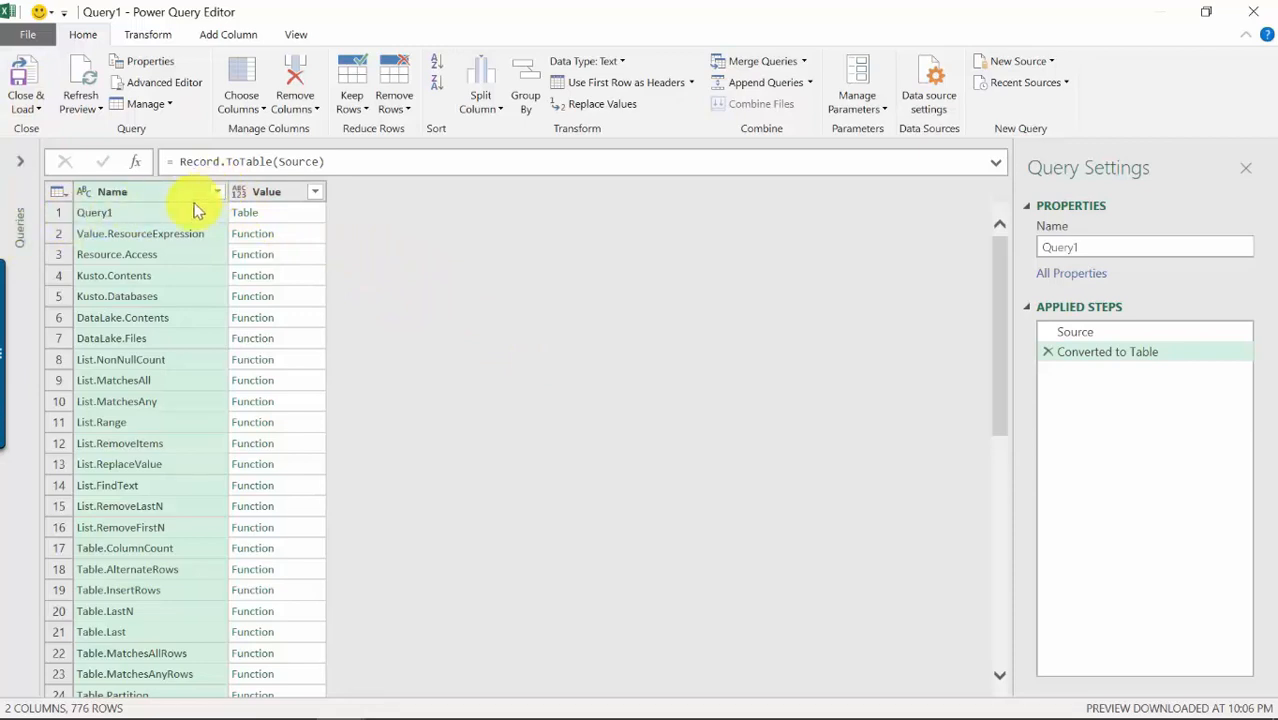
Sort the Name column A–Z and filter it to names beginning with 'Text.'.
{"action": "left_click", "coordinate": [217, 191]}
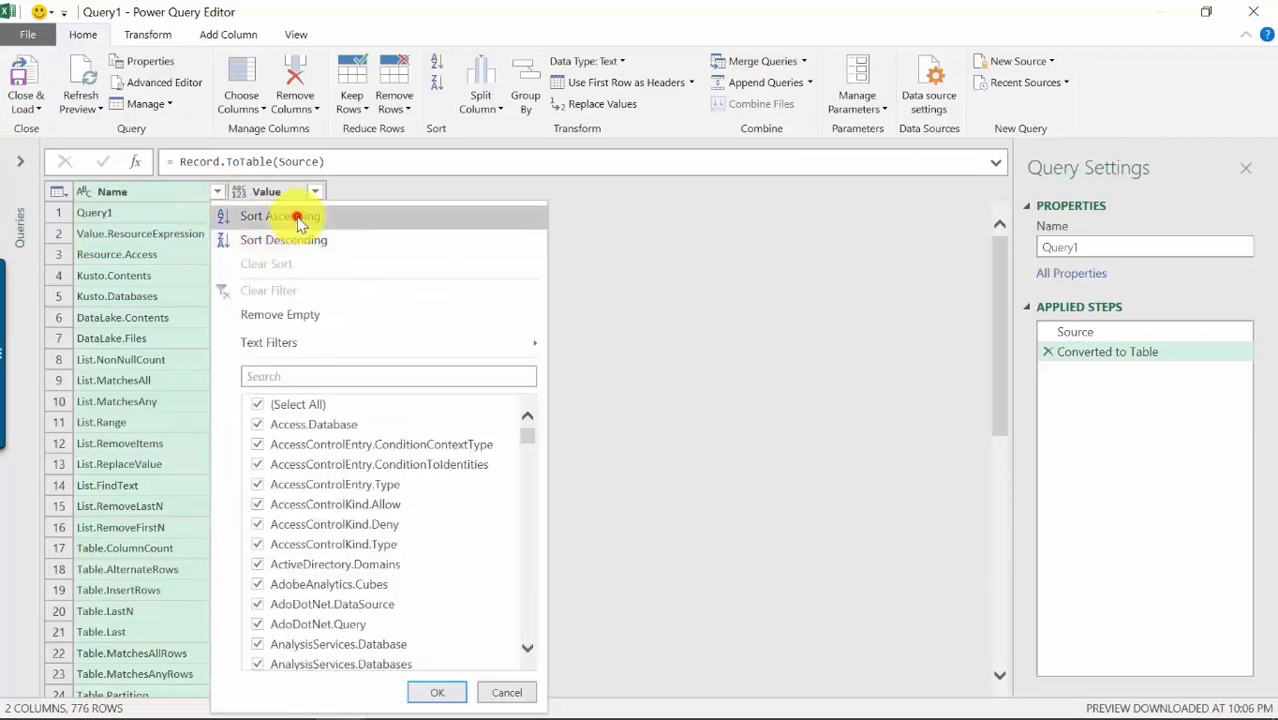
{"action": "left_click", "coordinate": [278, 216]}
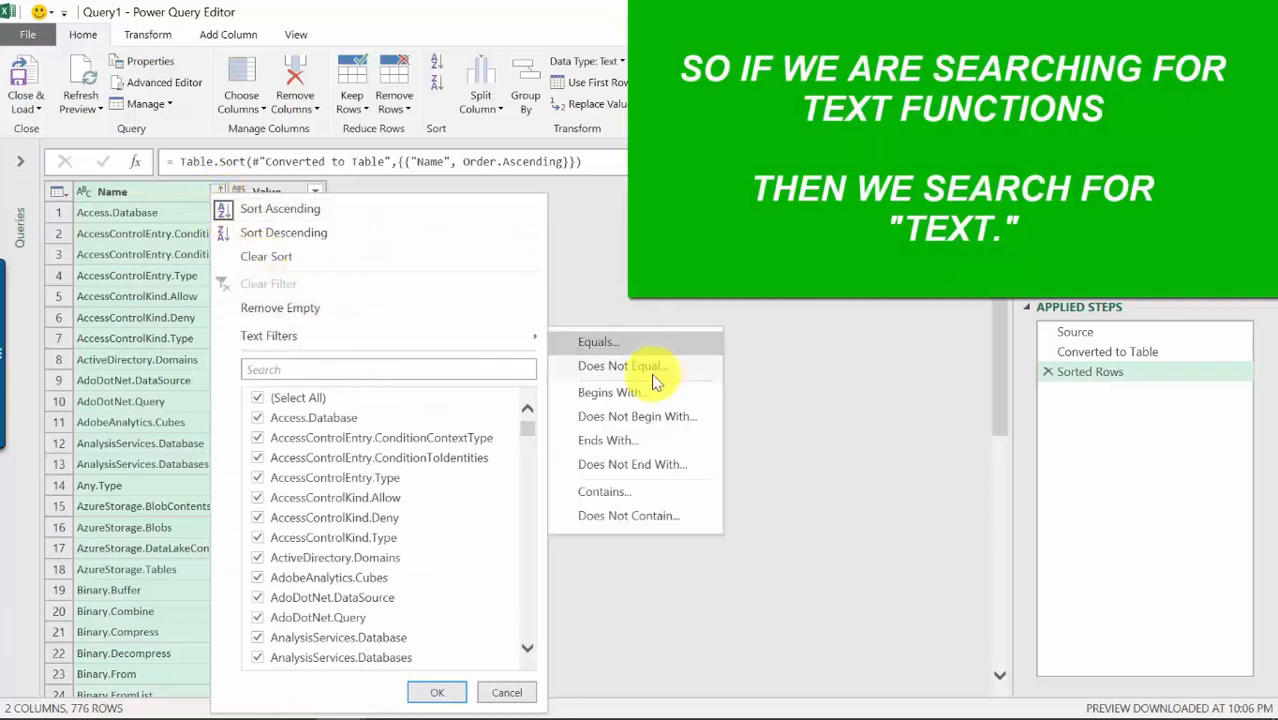
{"action": "mouse_move", "coordinate": [600, 390]}
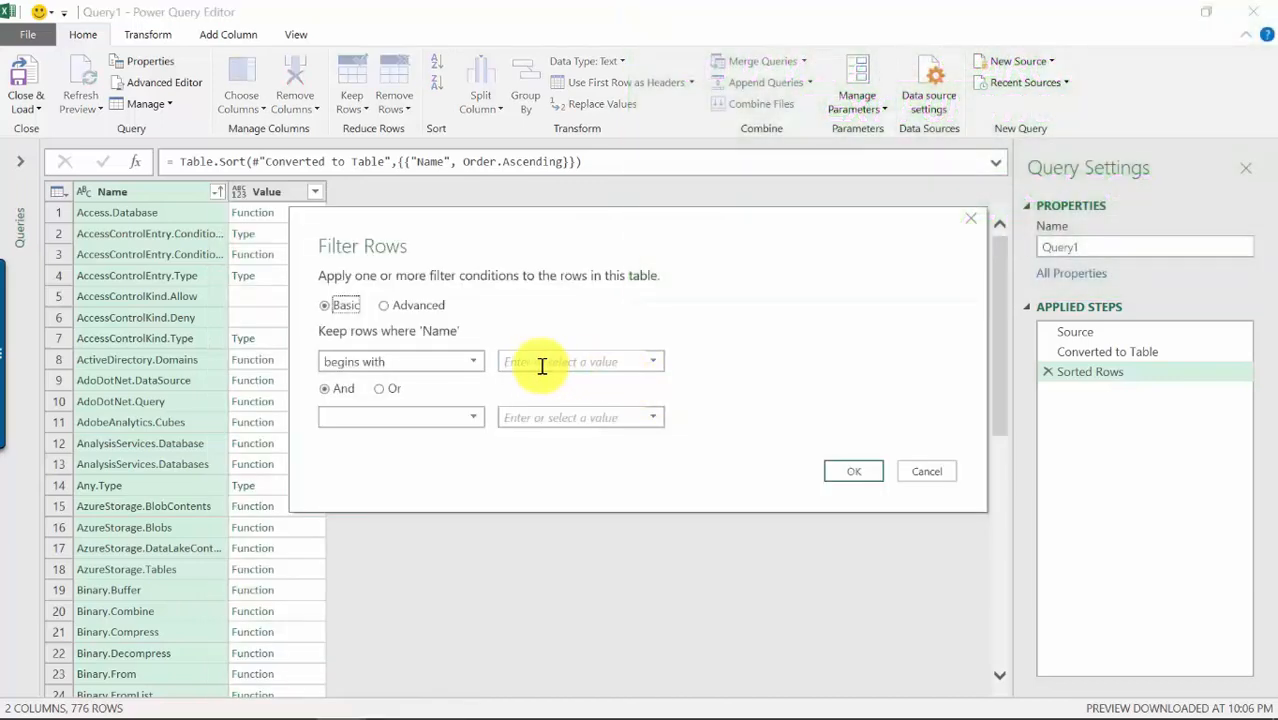
{"action": "type", "text": "Text."}
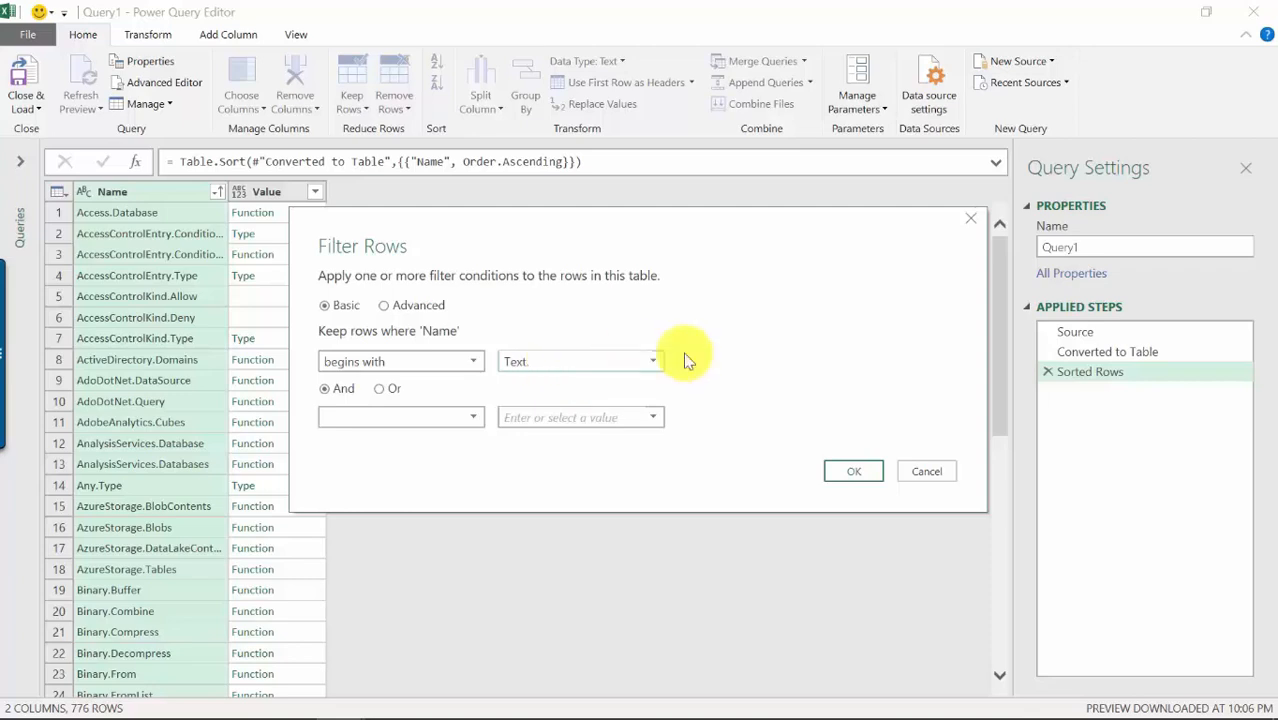
{"action": "left_click", "coordinate": [853, 471]}
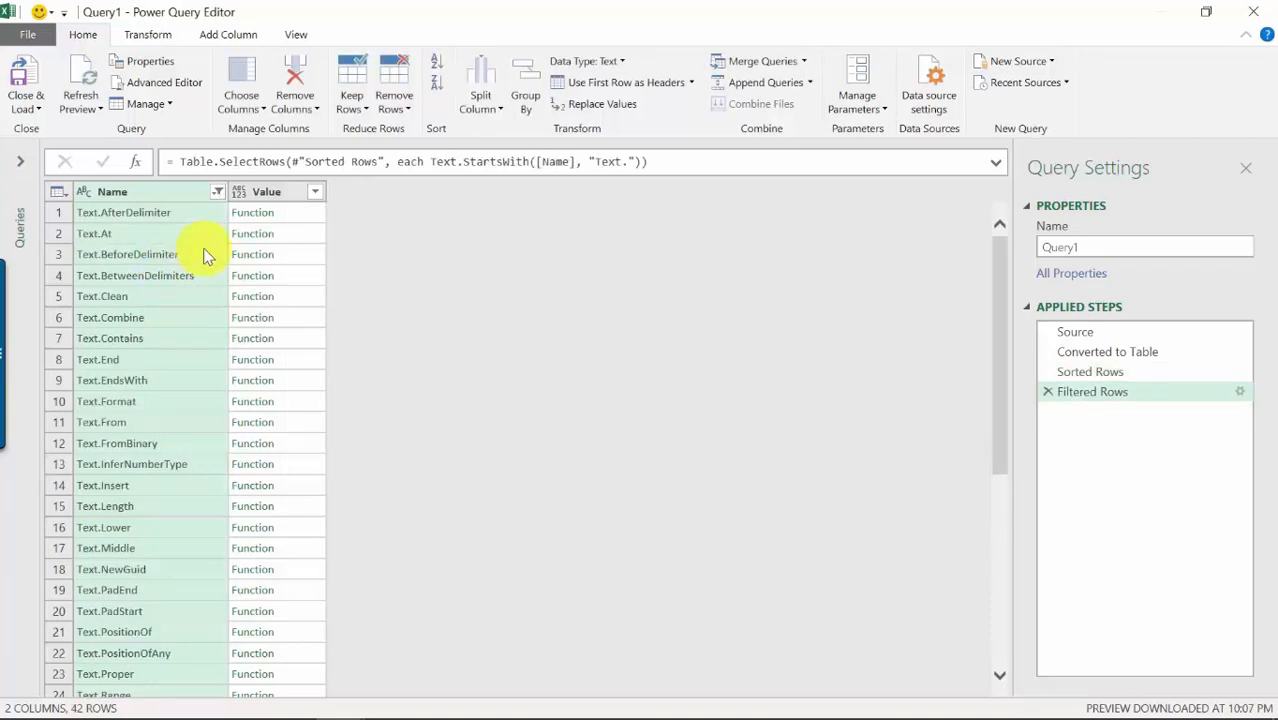
{"action": "mouse_move", "coordinate": [170, 359]}
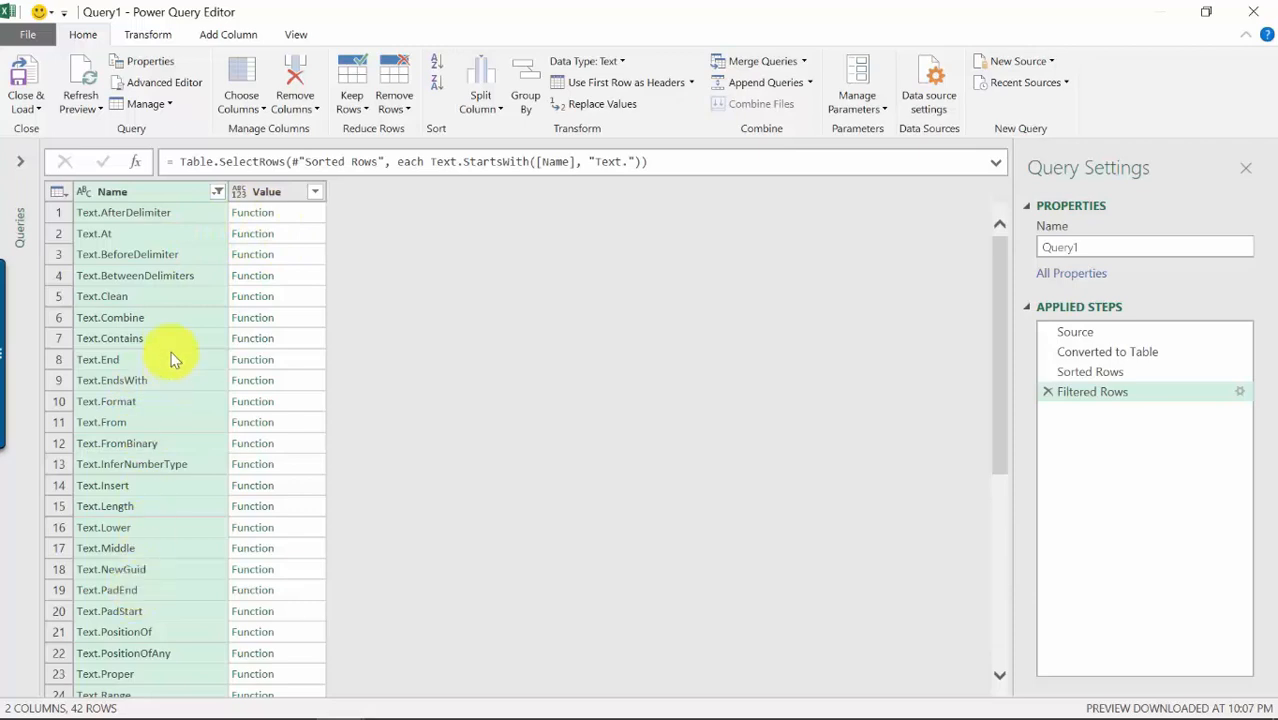
{"action": "mouse_move", "coordinate": [182, 317]}
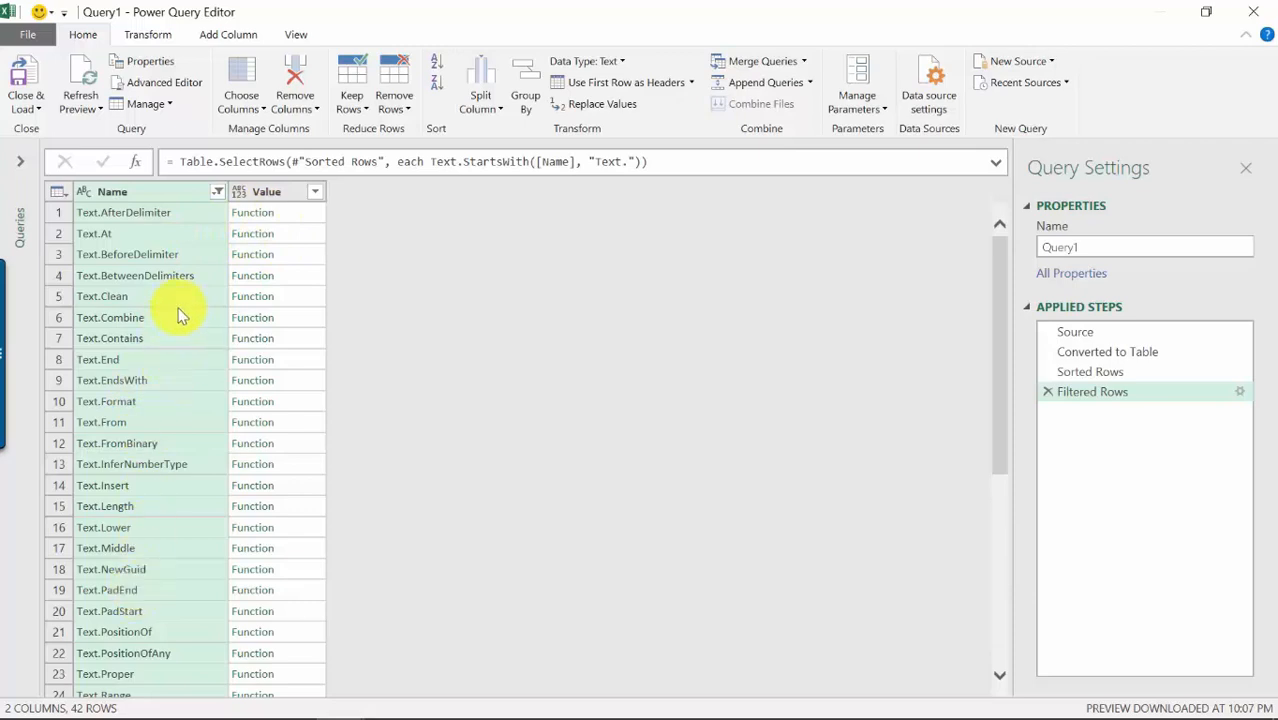
{"action": "mouse_move", "coordinate": [617, 448]}
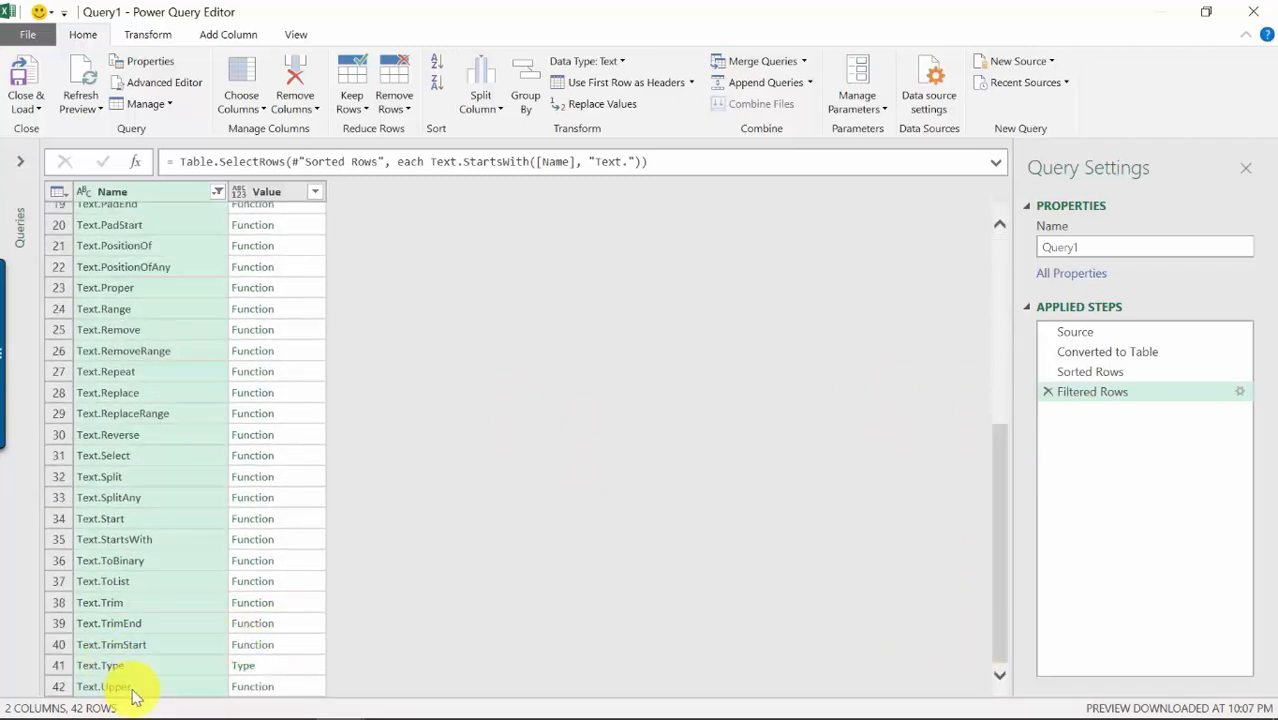
Click the Function value beside Text.Upper to view its signature and example.
{"action": "left_click", "coordinate": [103, 686]}
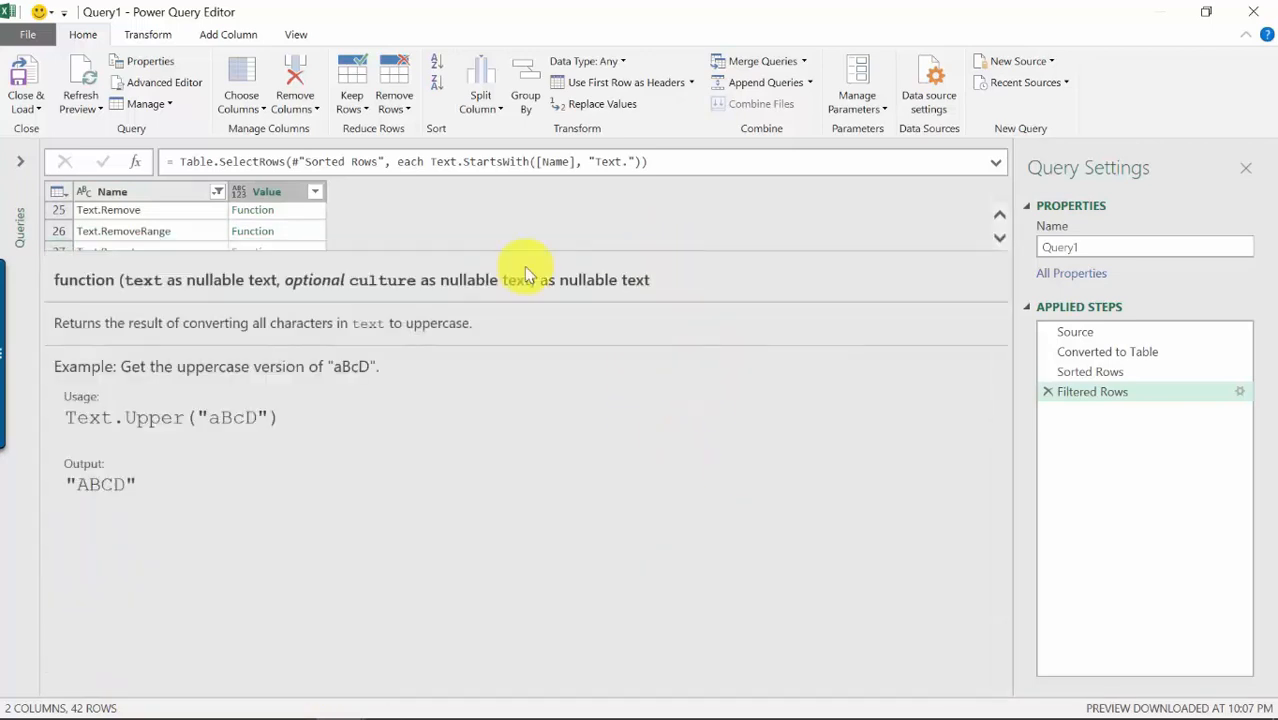
{"action": "mouse_move", "coordinate": [95, 325]}
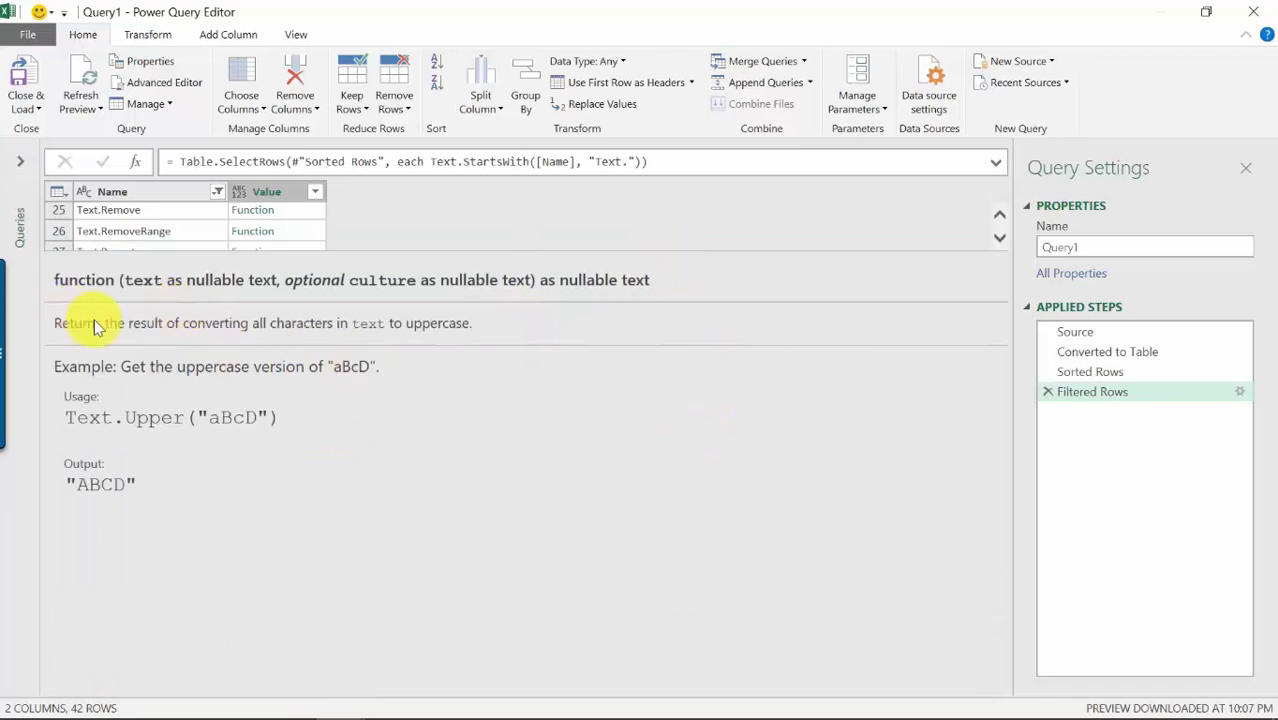
{"action": "mouse_move", "coordinate": [222, 355]}
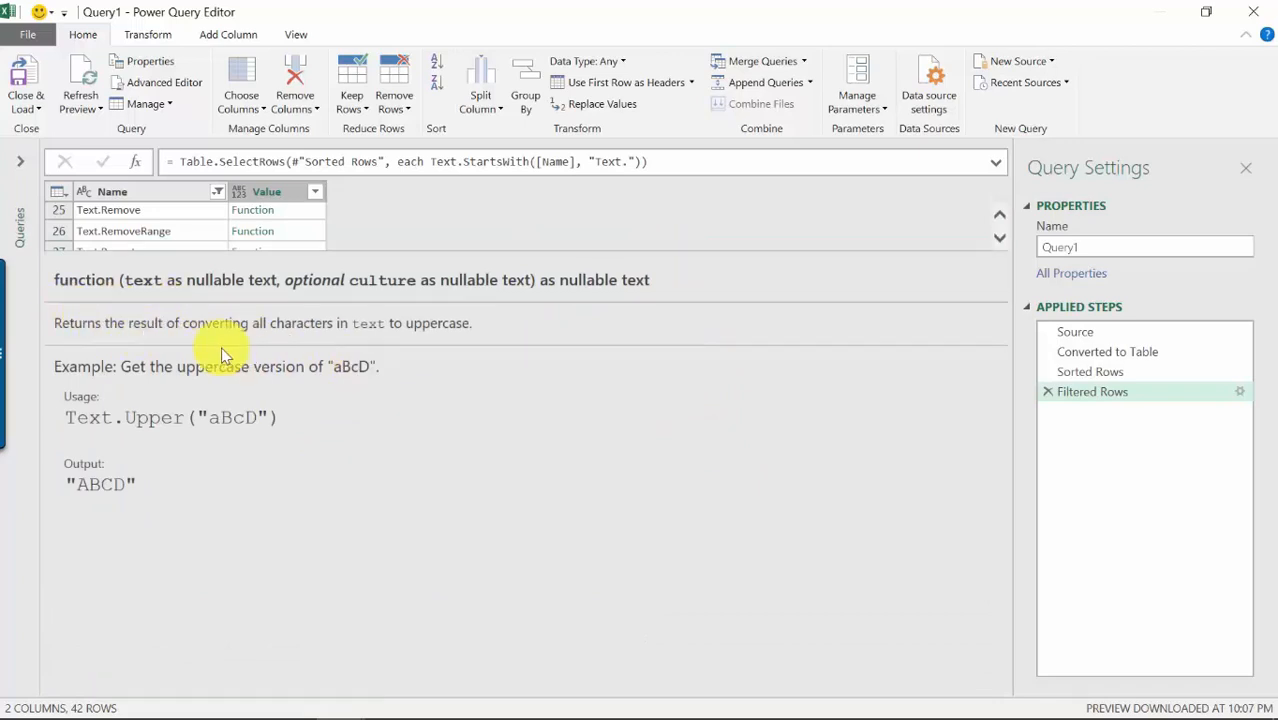
{"action": "mouse_move", "coordinate": [462, 330]}
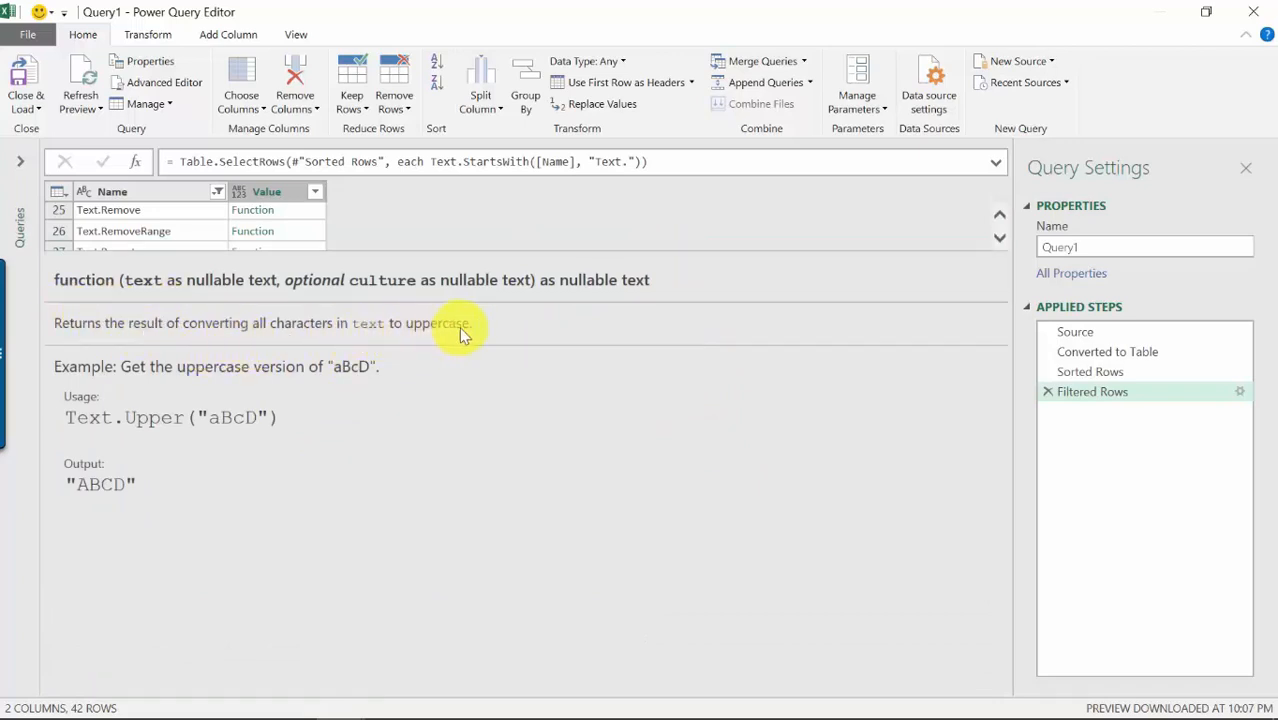
{"action": "mouse_move", "coordinate": [160, 410]}
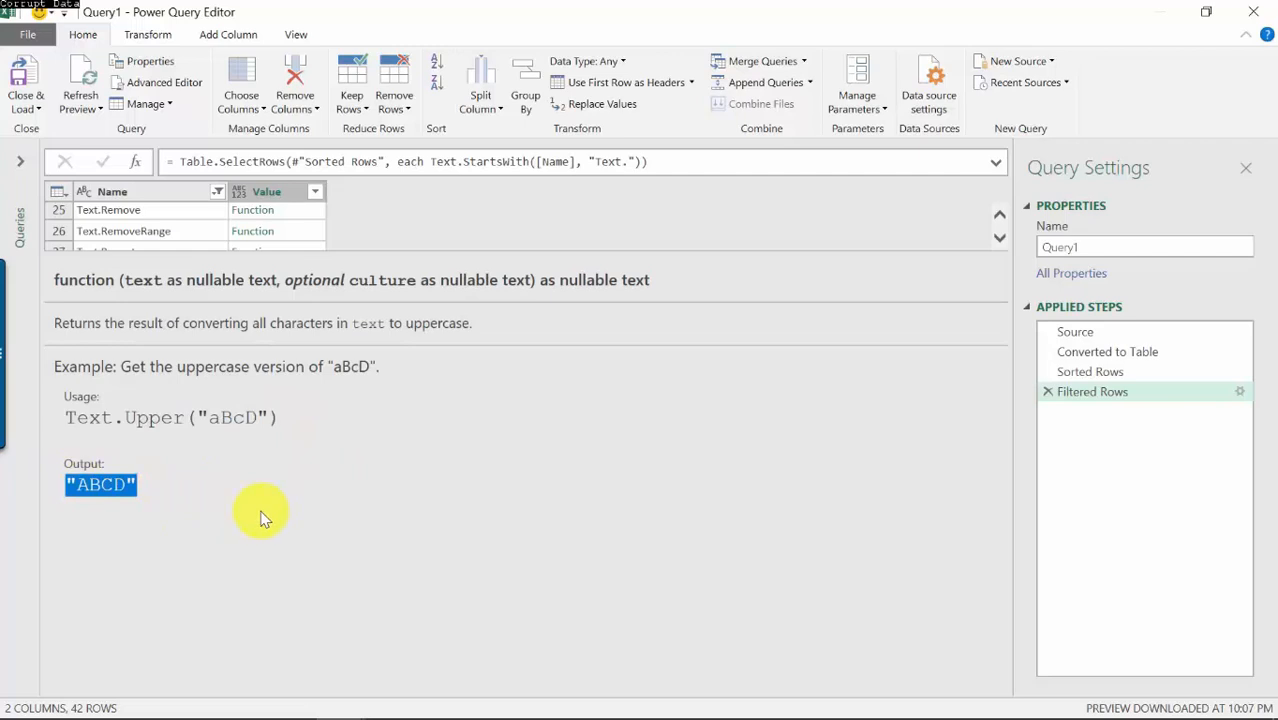
{"action": "scroll", "scroll_direction": "down", "scroll_amount": 3}
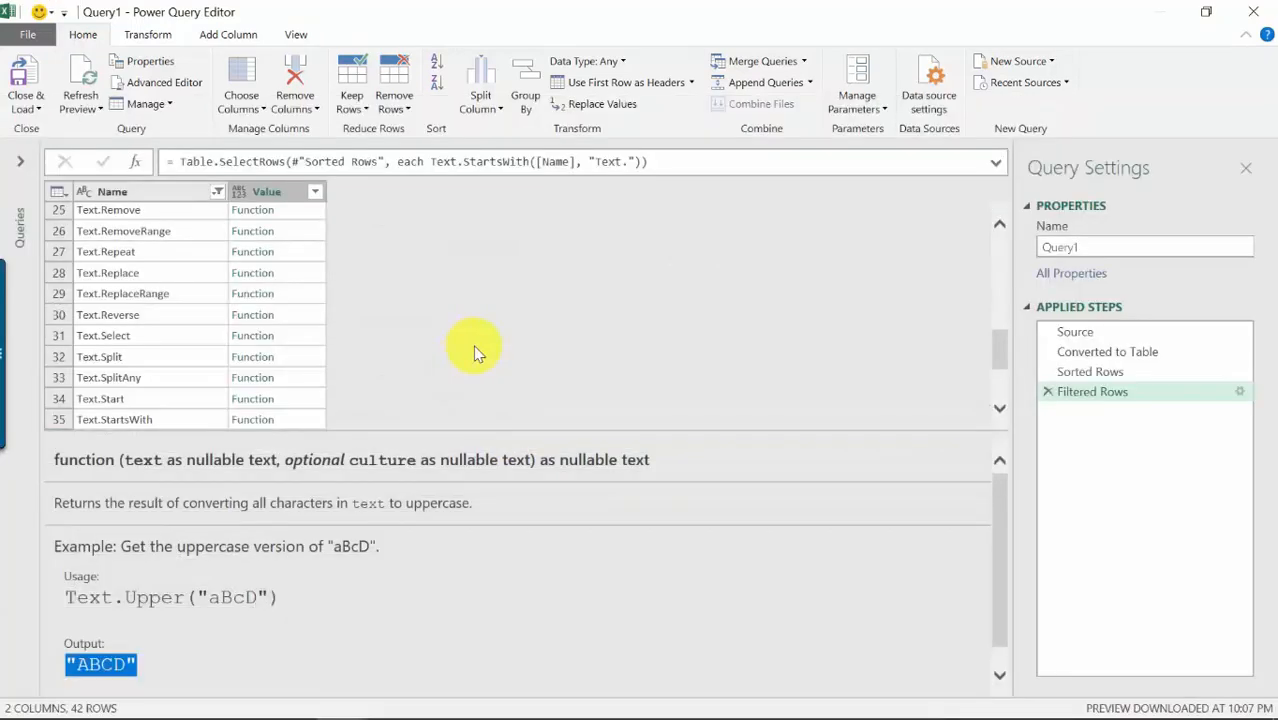
{"action": "mouse_move", "coordinate": [665, 337]}
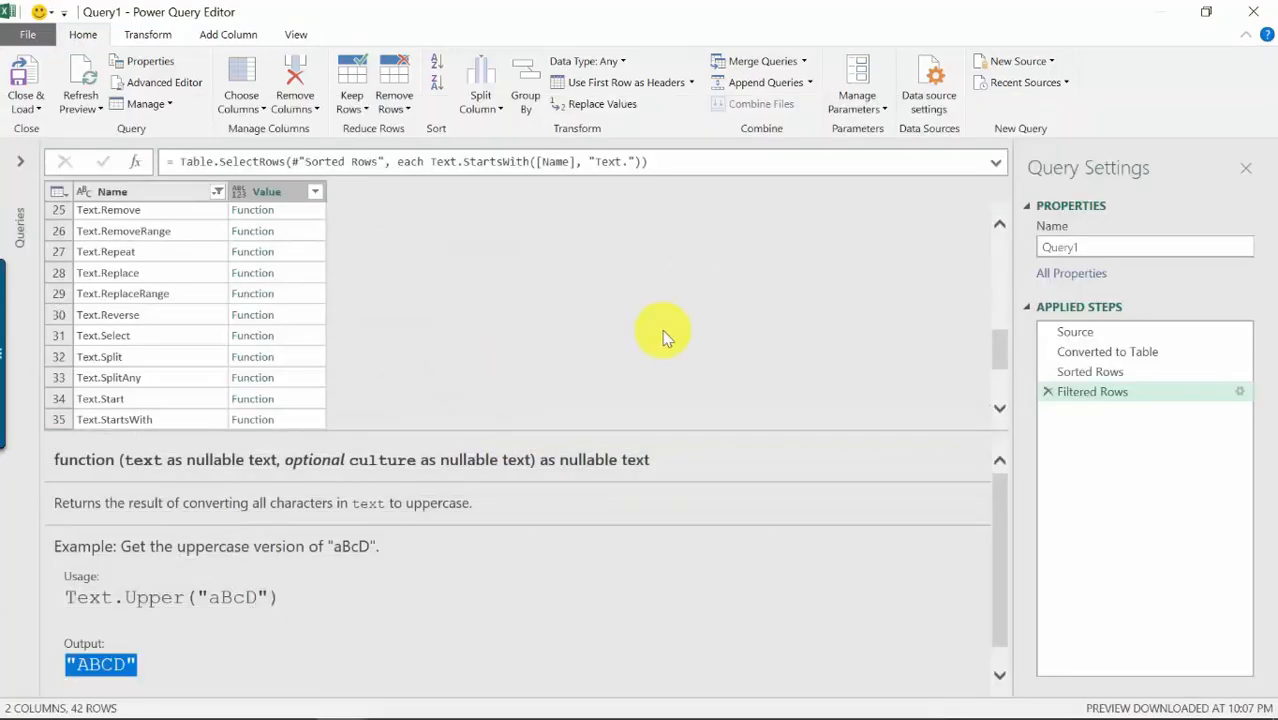
{"action": "mouse_move", "coordinate": [340, 277]}
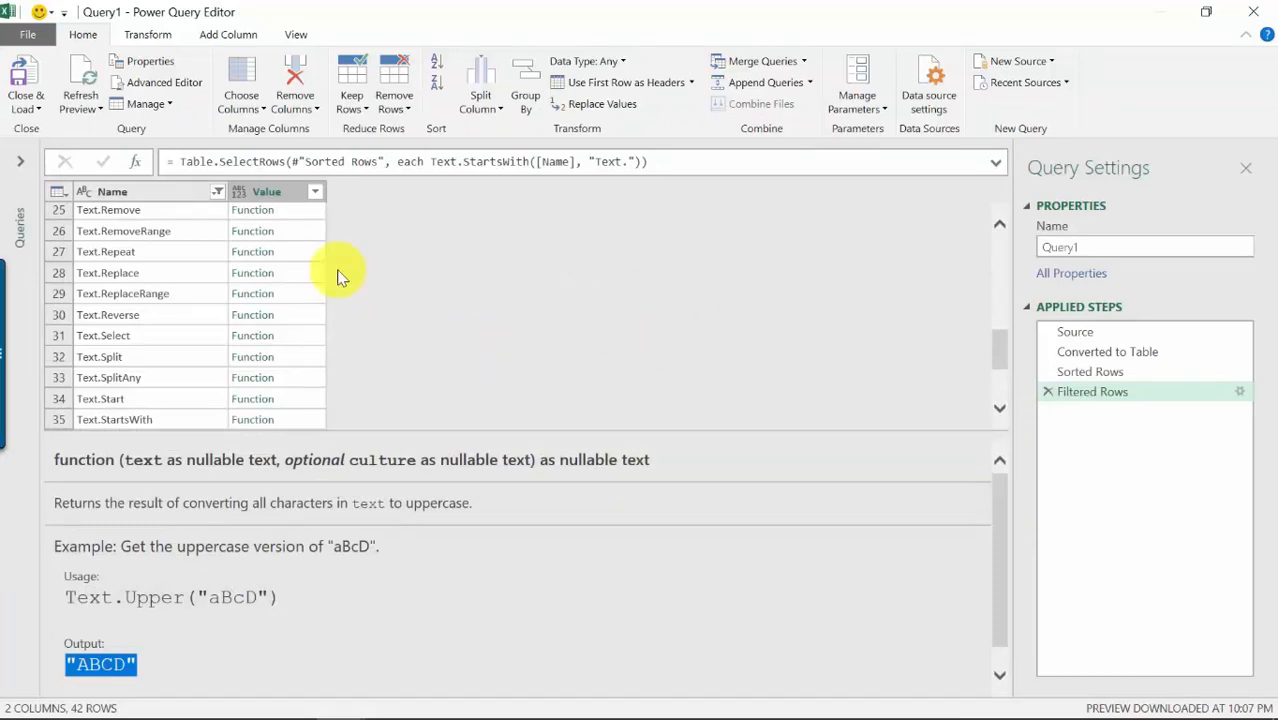
{"action": "mouse_move", "coordinate": [210, 278]}
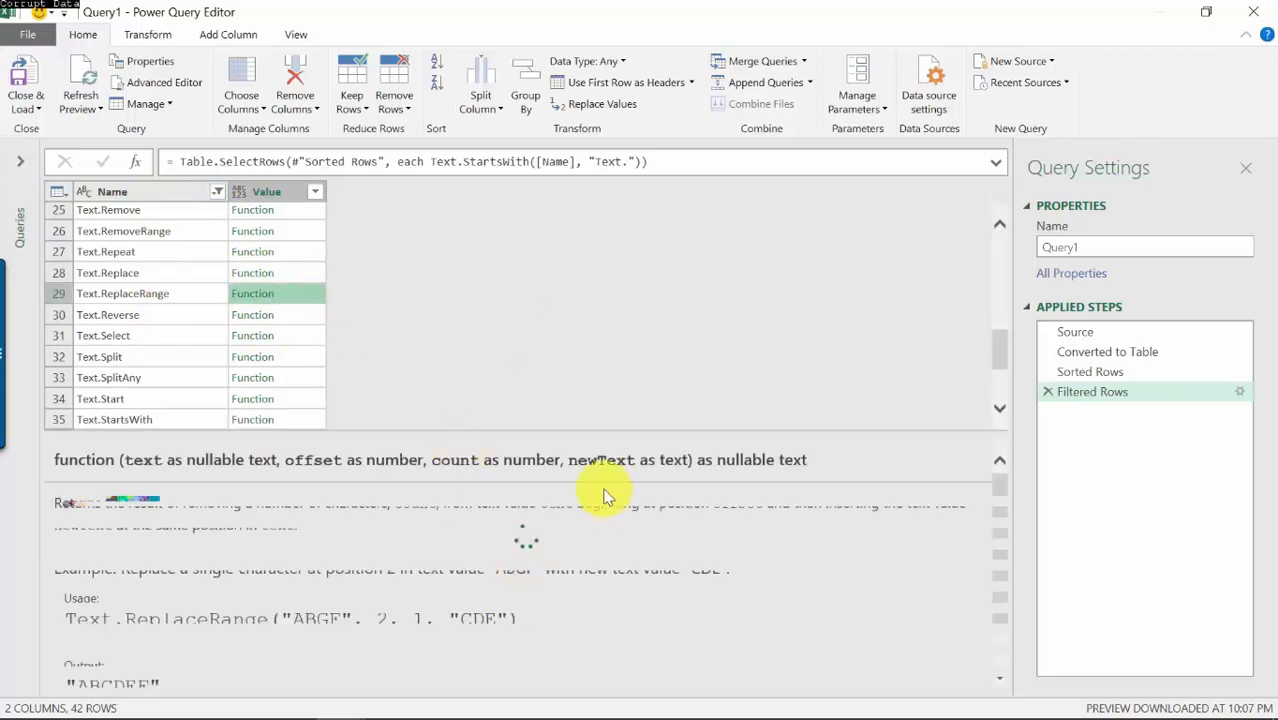
{"action": "mouse_move", "coordinate": [540, 510]}
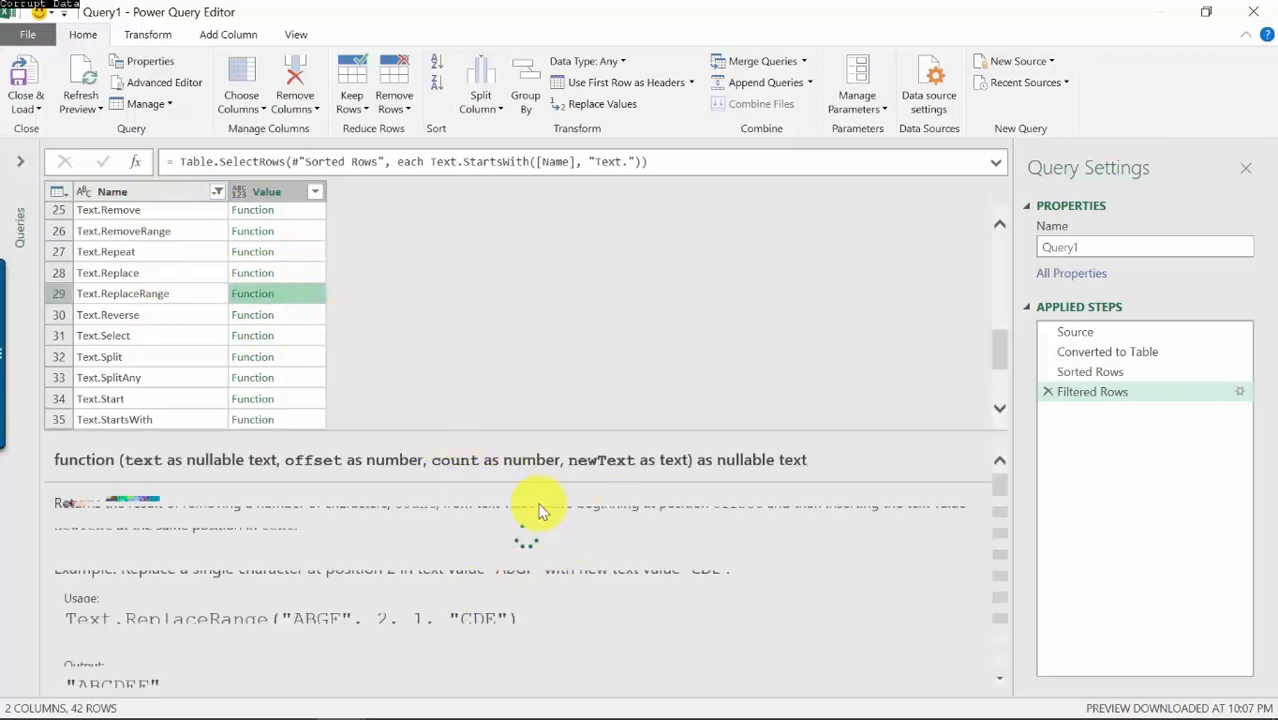